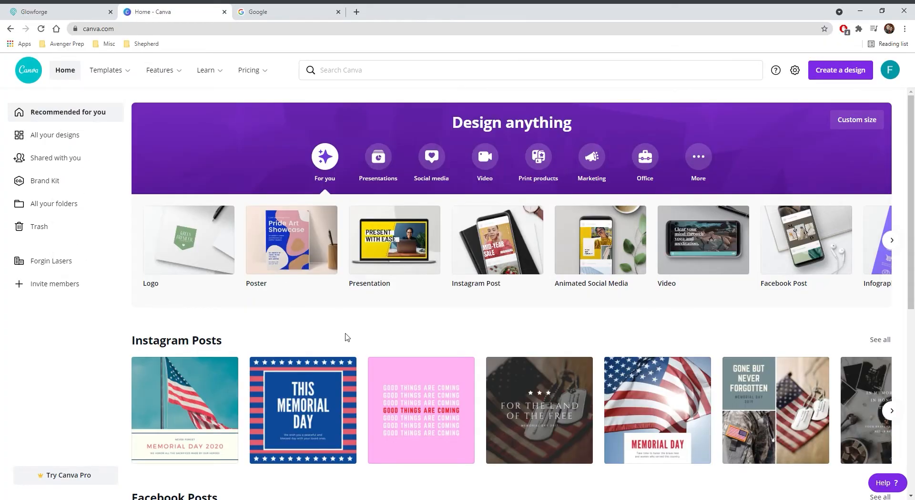
mouse_move(220, 300)
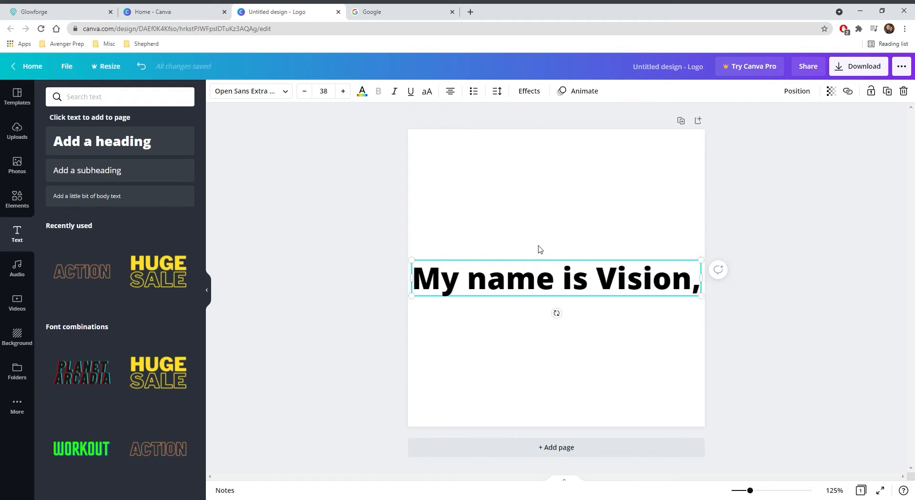
type("I am very friendly and love milk.")
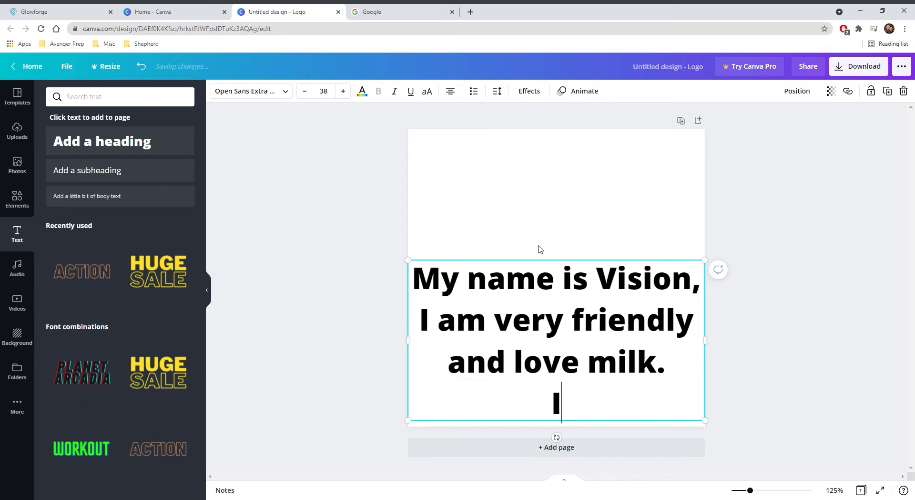
type("Please contact my")
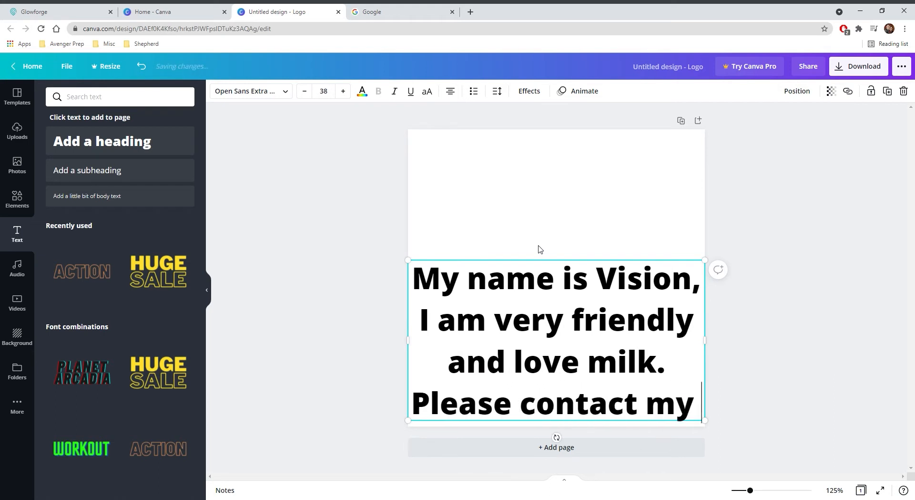
type("parents at 11")
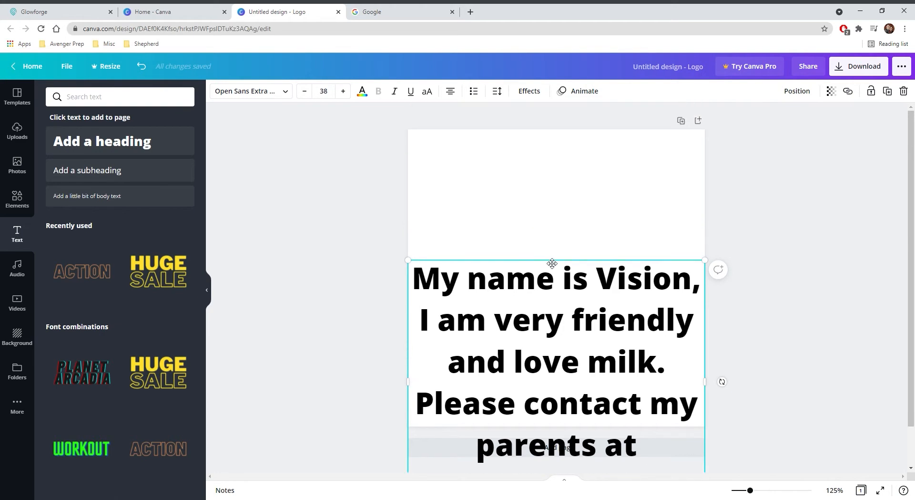
Step: Download the Canva design as a PNG and switch to Google Drive
left_click(858, 65)
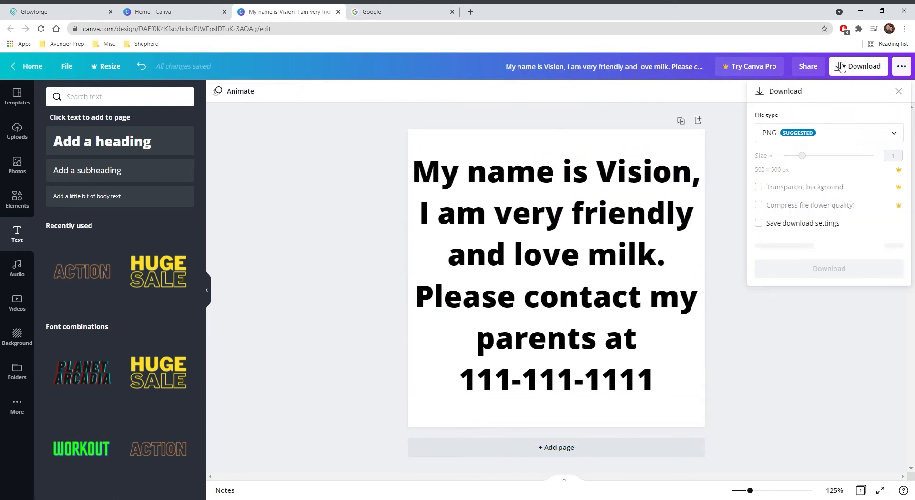
left_click(829, 268)
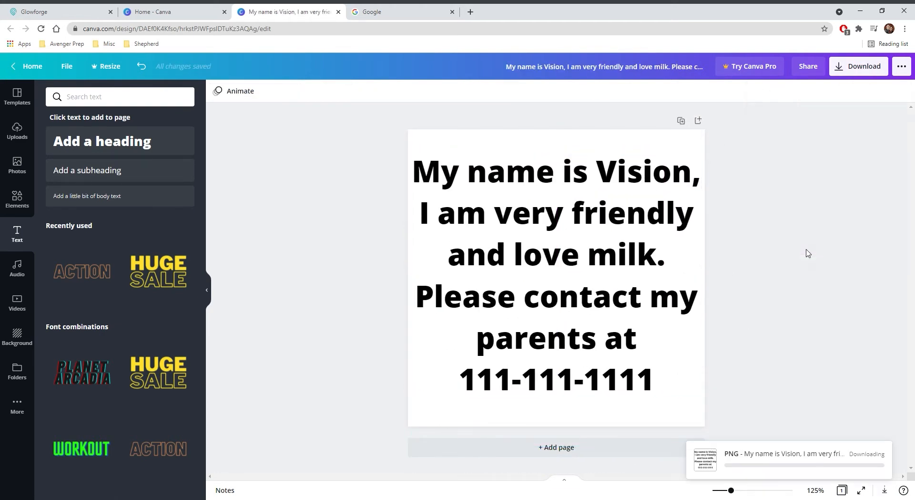
left_click(402, 11)
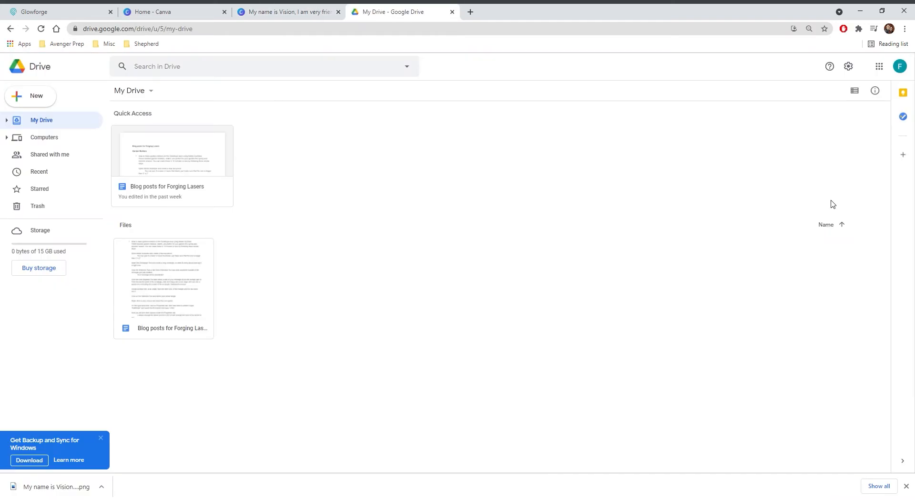
mouse_move(363, 97)
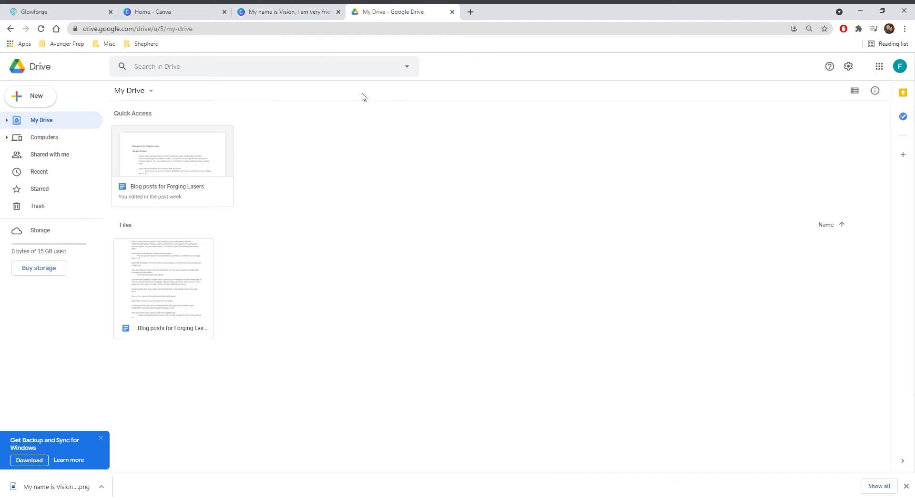
Step: Upload the downloaded pet message PNG to My Drive
left_click(29, 96)
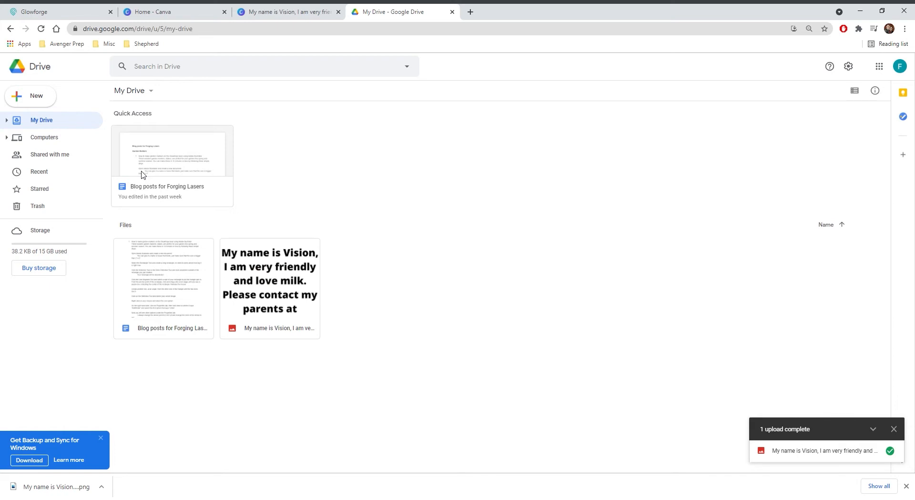
Step: Share the uploaded image so anyone with the link can view it
right_click(269, 288)
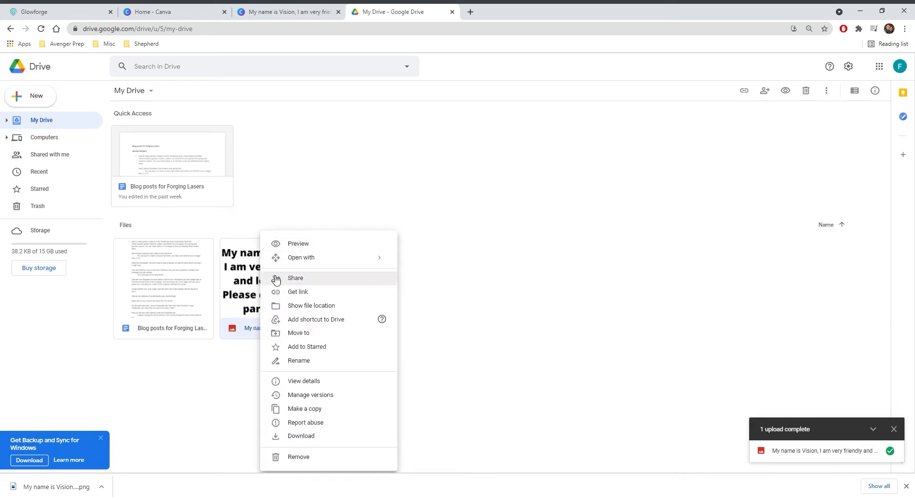
left_click(296, 277)
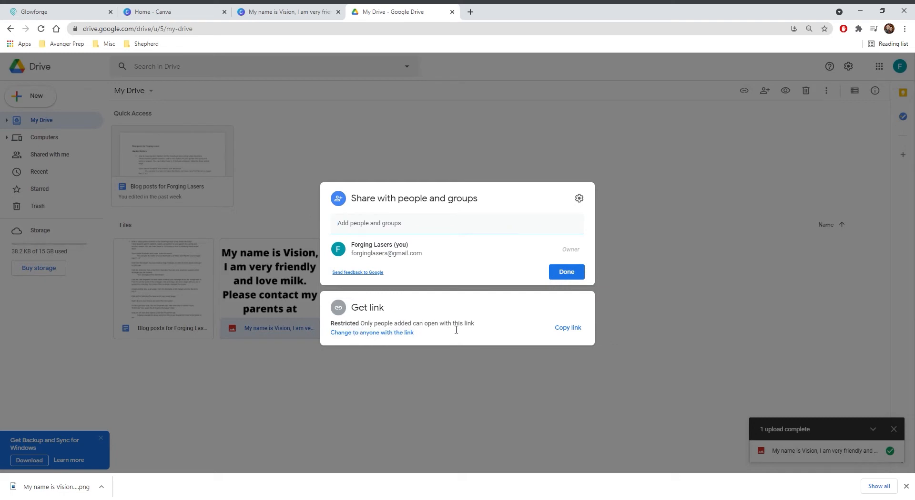
left_click(372, 332)
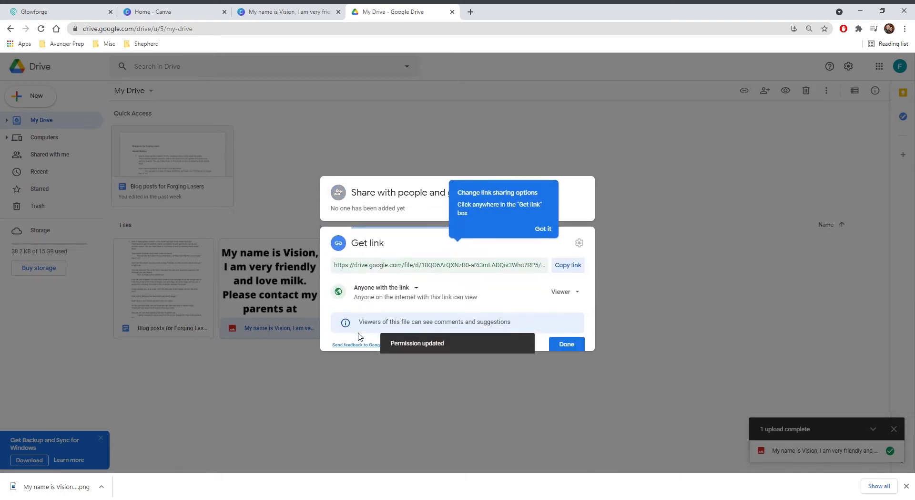
left_click(417, 287)
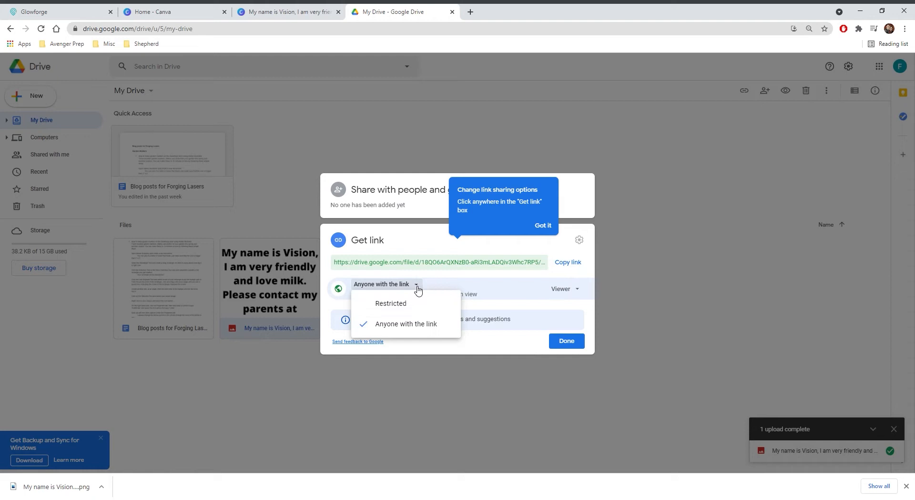
left_click(406, 323)
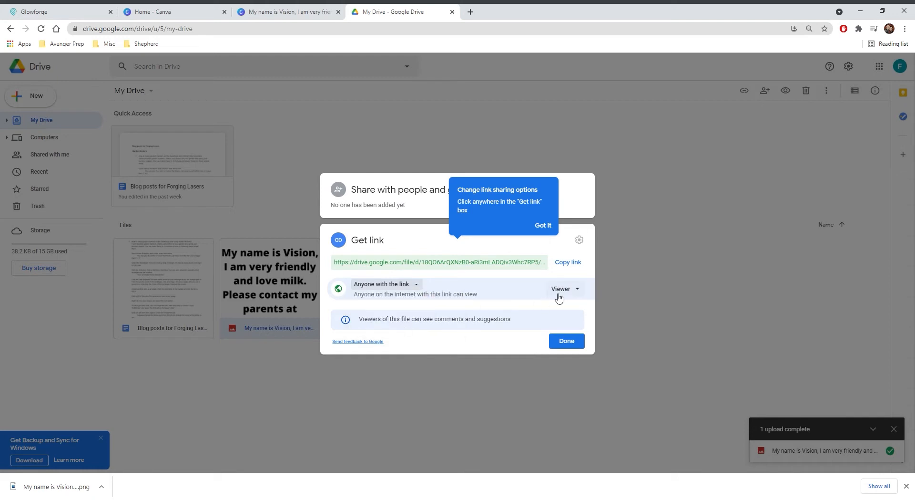
Step: Copy the image's shareable link and leave the sharing settings
left_click(566, 261)
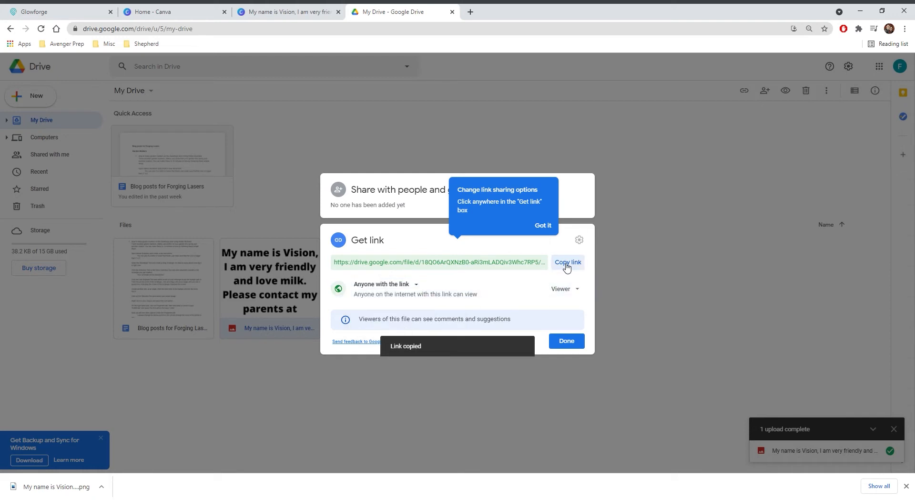
left_click(566, 261)
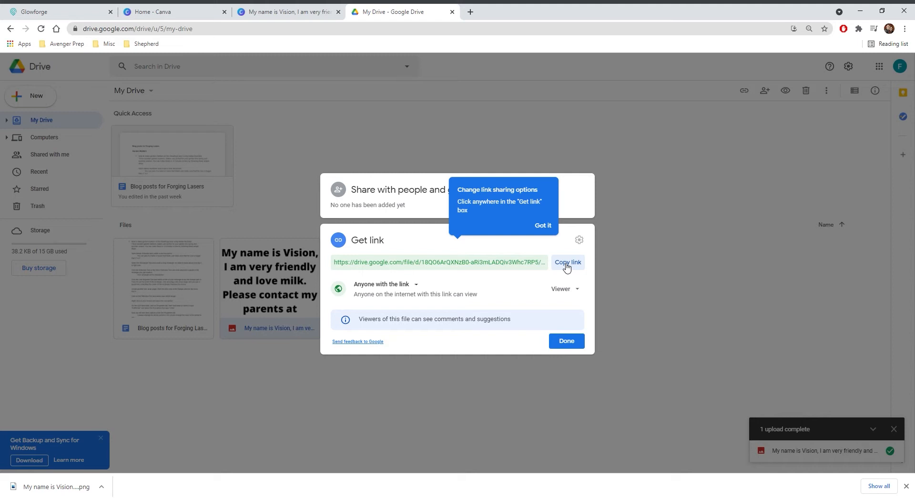
left_click(287, 12)
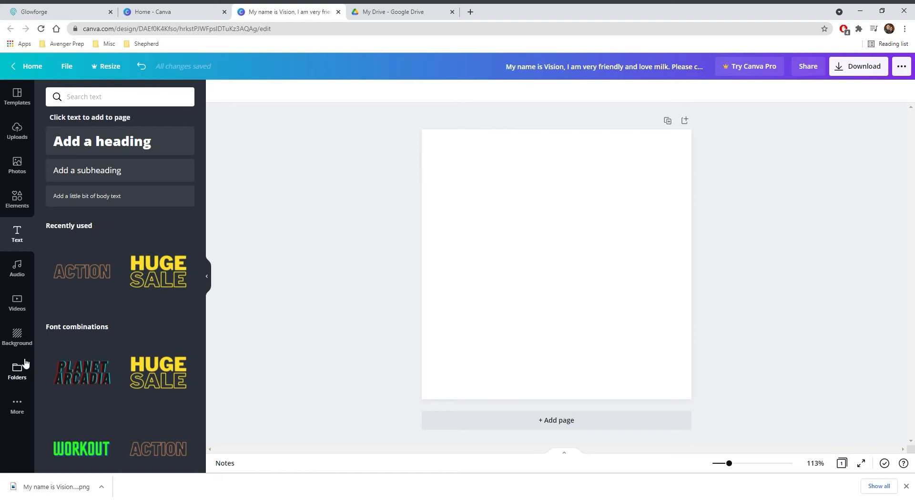
Step: Generate a QR code from the shared Drive link using Canva's QR Code app
left_click(17, 406)
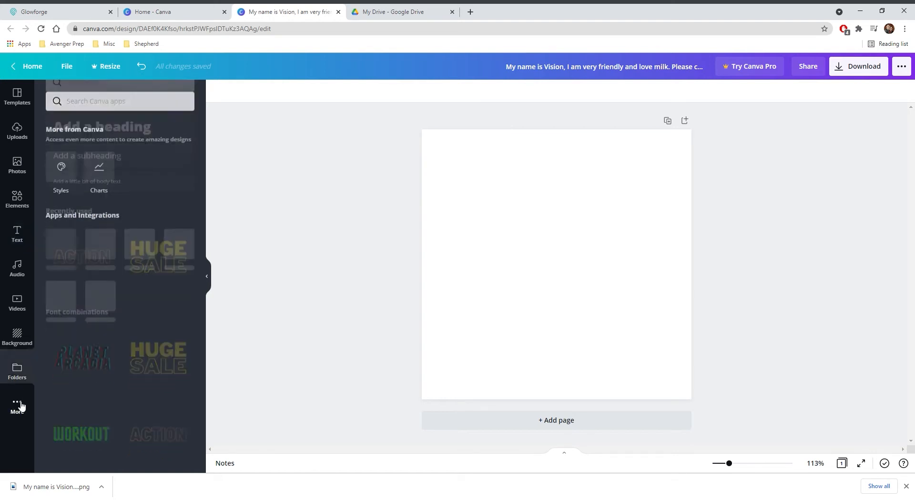
left_click(17, 370)
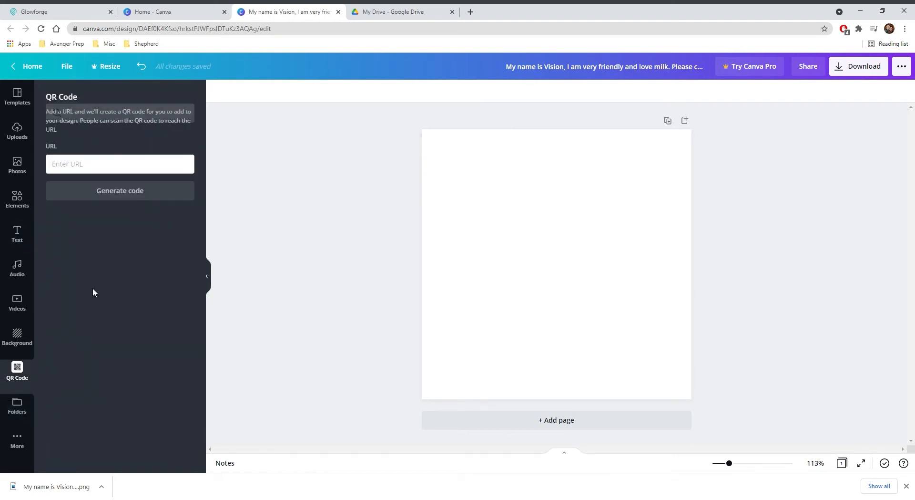
left_click(120, 164)
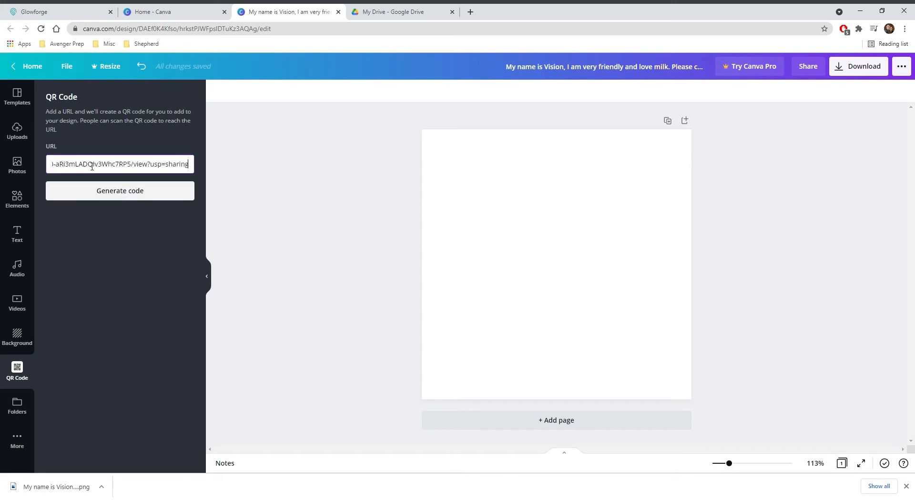
left_click(120, 191)
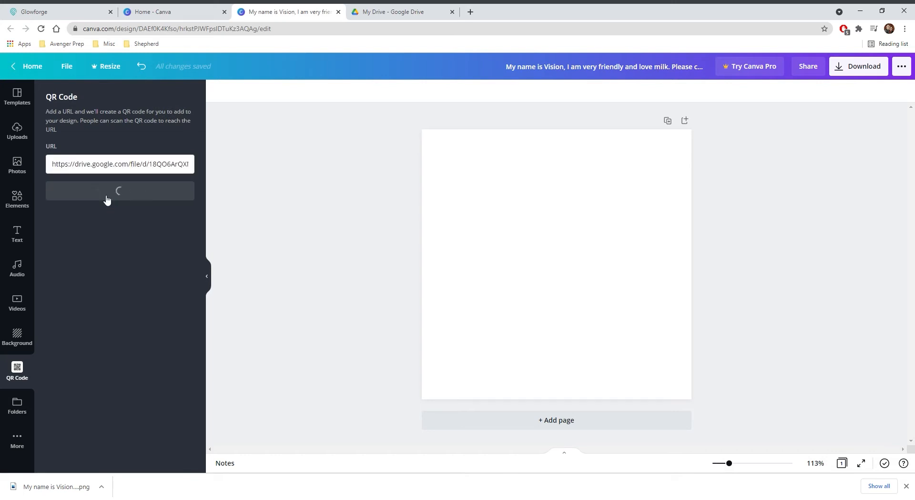
left_click(120, 191)
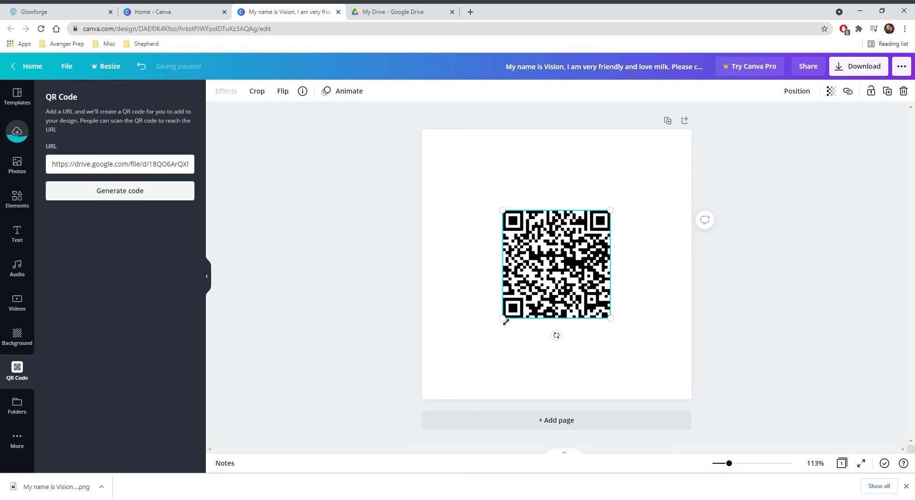
Step: Download the QR code design as a PNG and move to the Glowforge dashboard
left_click(858, 65)
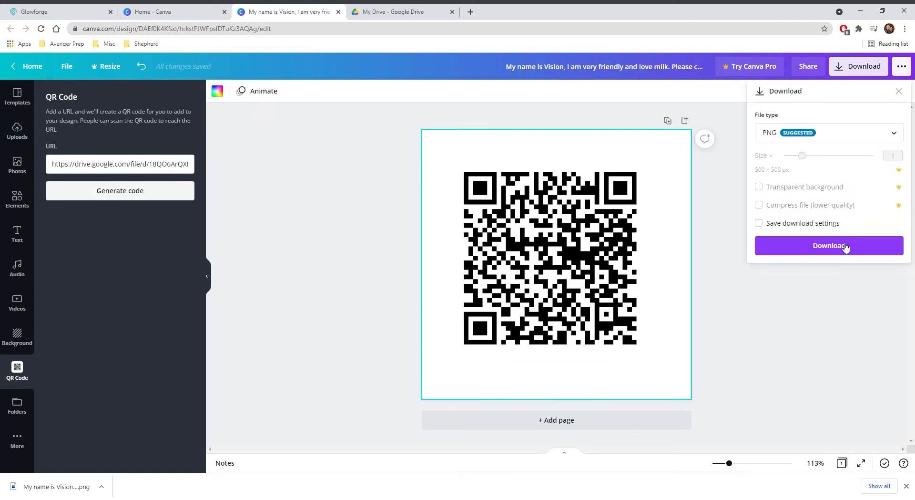
left_click(828, 245)
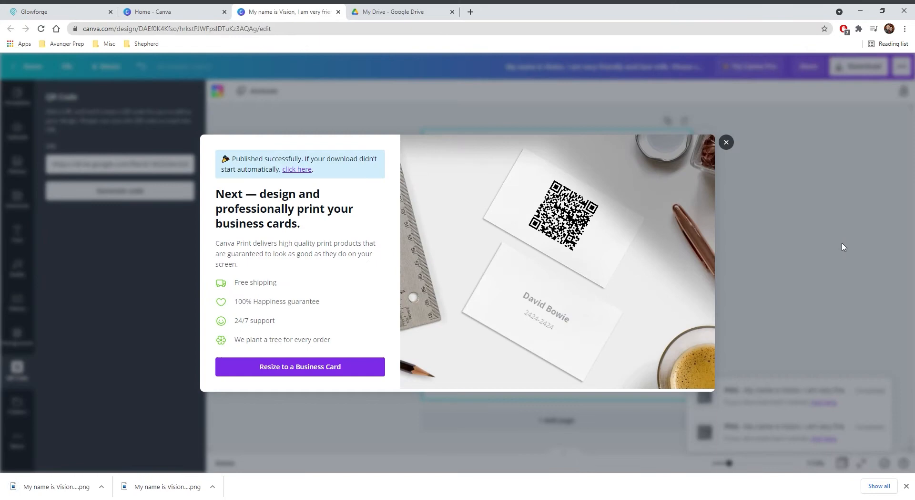
left_click(55, 12)
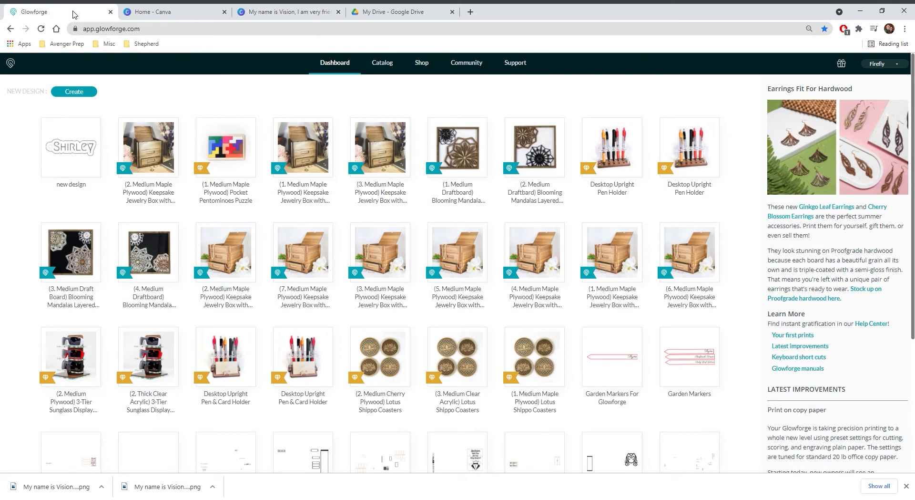
Step: Start a new Glowforge design from the QR code PNG on medium maple plywood
left_click(73, 92)
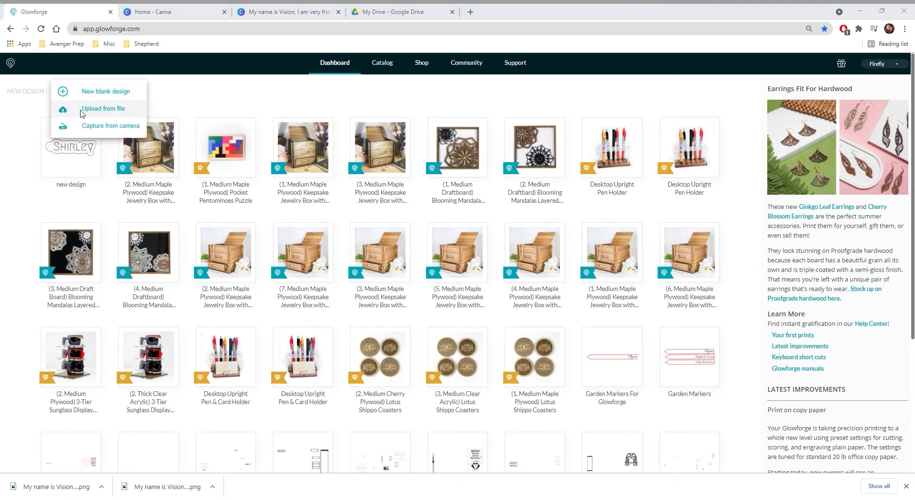
left_click(103, 108)
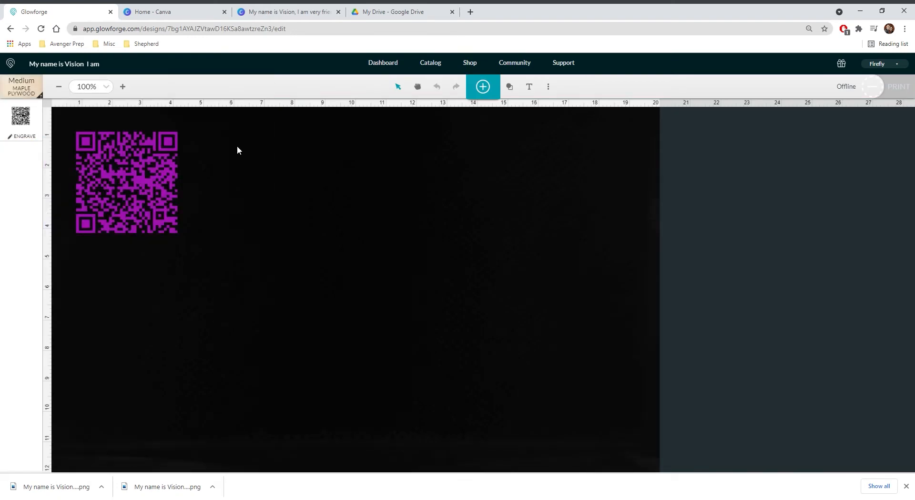
left_click(482, 86)
type("d")
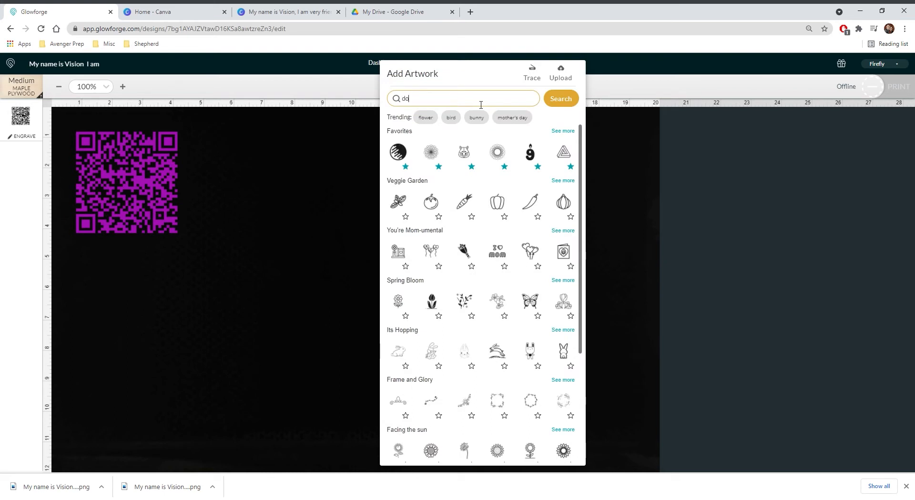
Step: Search the artwork library for 'dog bone' and add the bone shape to the design
type("og bone")
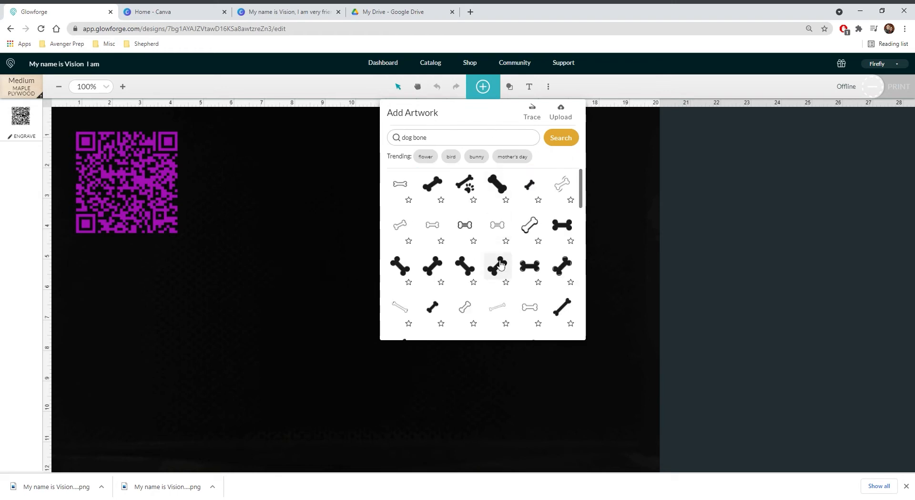
left_click(497, 266)
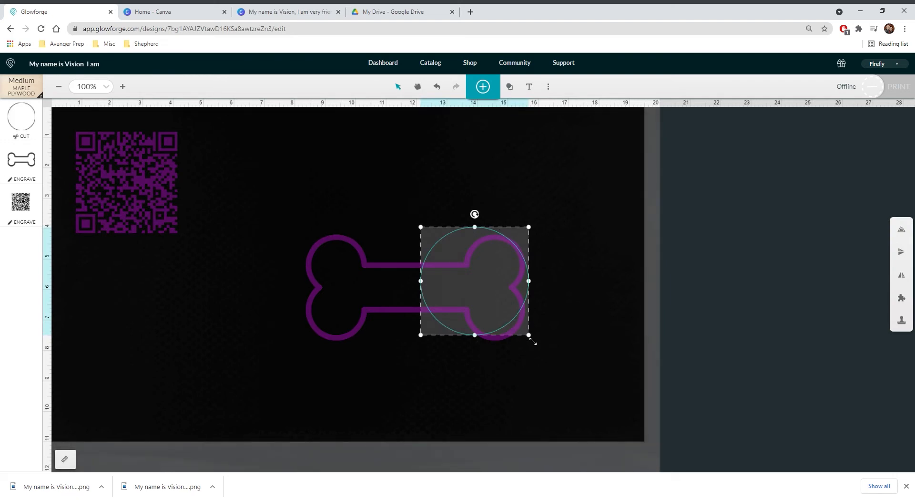
Step: Shrink the circle to hole size and place it at the bone's top centre
left_click_drag(529, 335, 447, 251)
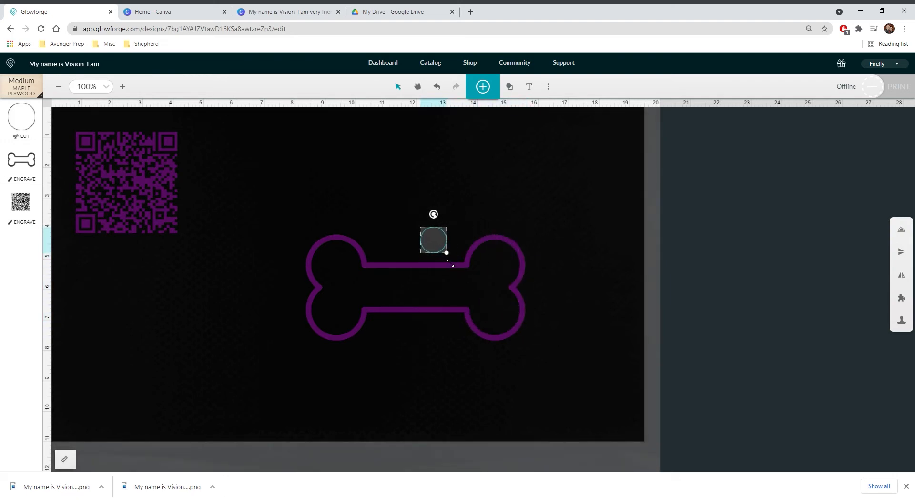
left_click_drag(433, 239, 418, 243)
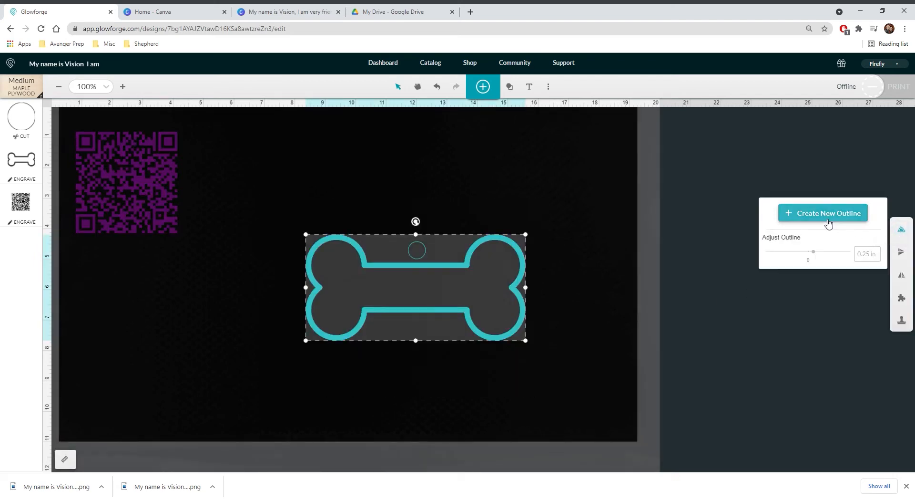
Step: Create a 0.25 in cut outline around the bone and hole
left_click(823, 213)
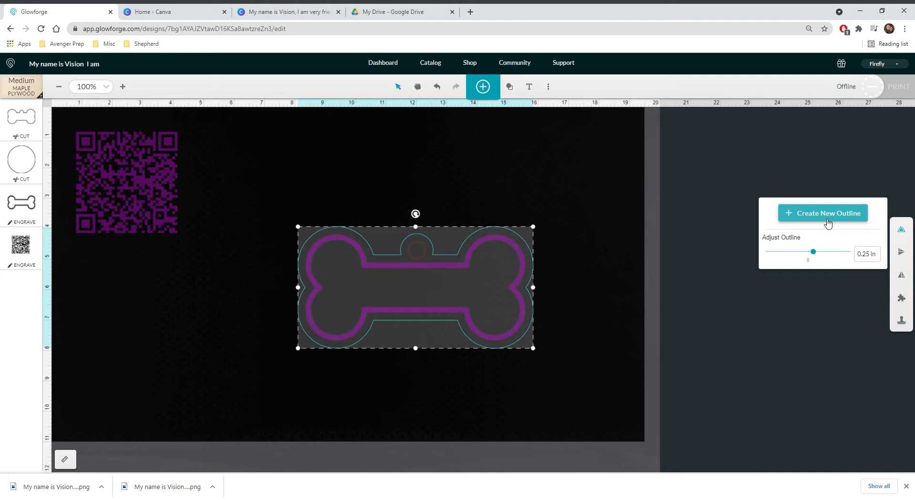
left_click_drag(813, 251, 810, 251)
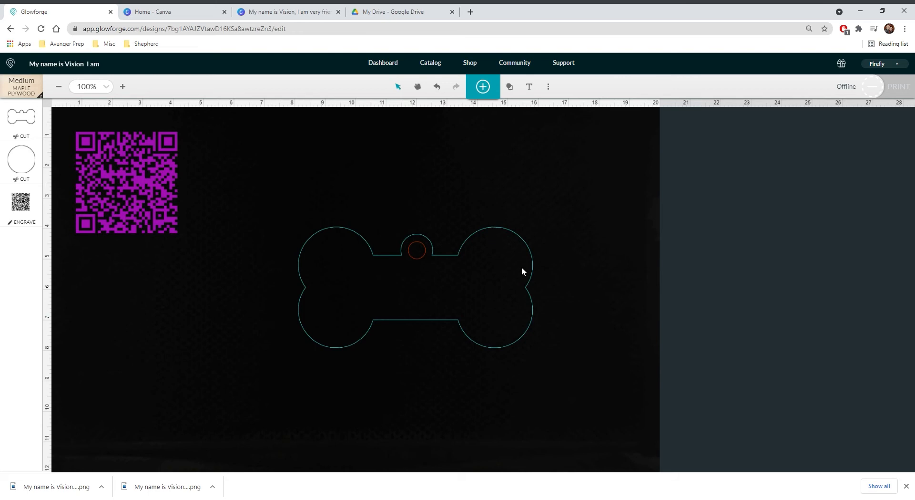
Step: Shrink the QR code and move it into the bone's right end
left_click(127, 181)
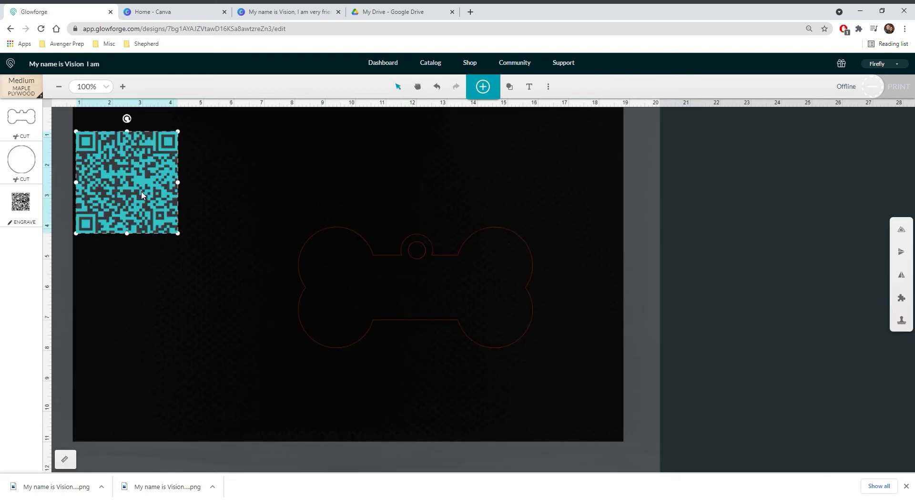
left_click_drag(127, 182, 503, 314)
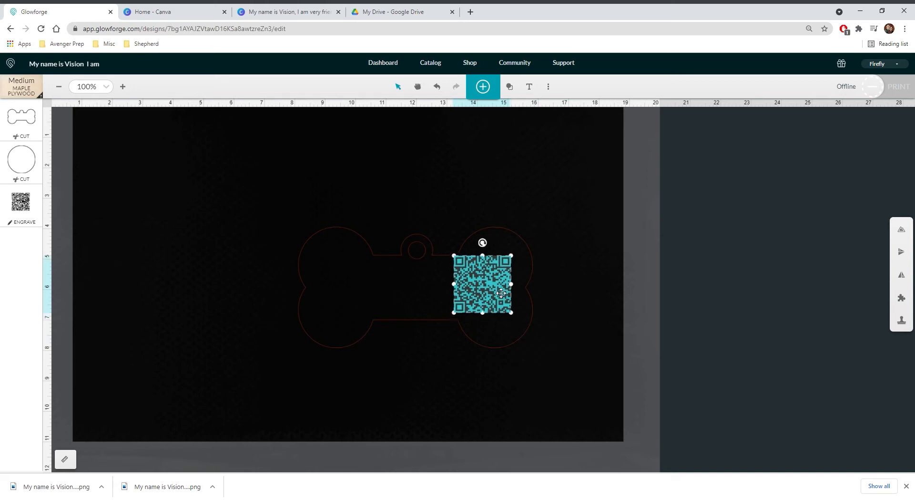
left_click(529, 87)
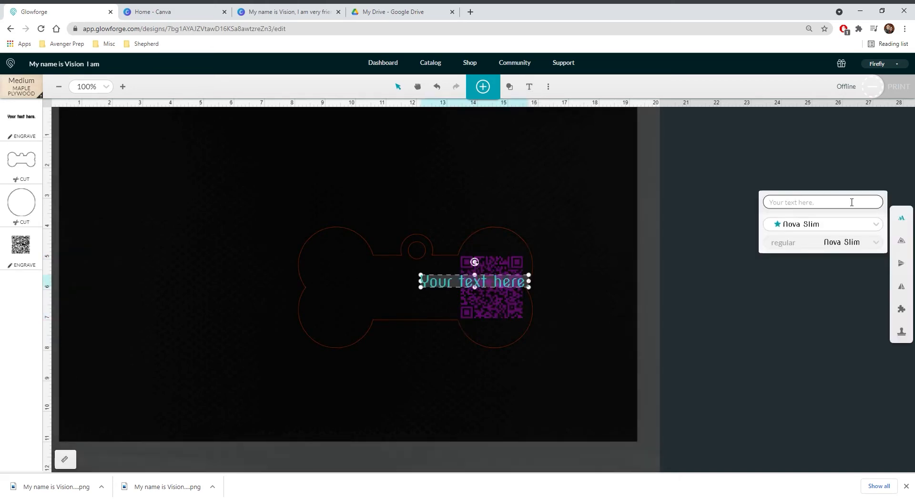
Step: Add engraved text 'Please Scan Using Phone' on two lines beside the QR code
type("Please Scan Using Phone")
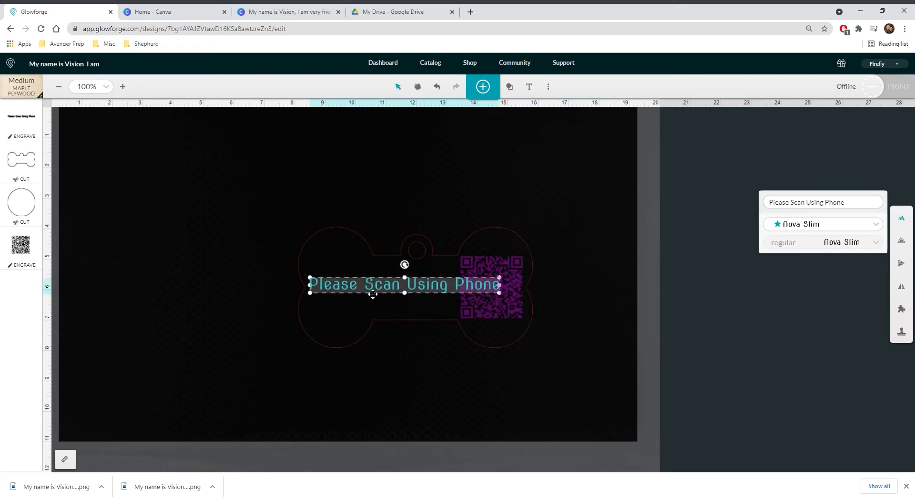
left_click(415, 368)
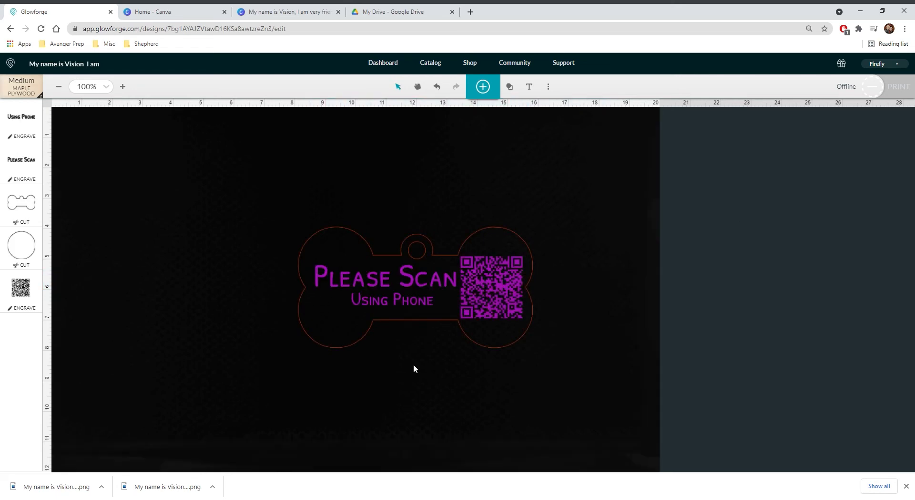